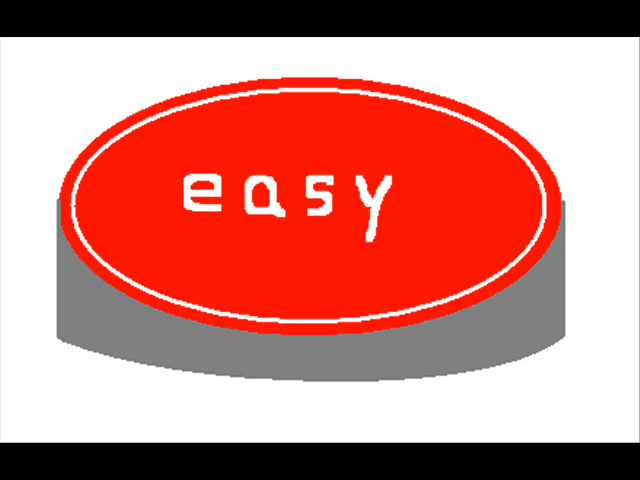
# Advance past the red 'easy' button slide to the smiling face with the red double arrow
pyautogui.click(320, 200)
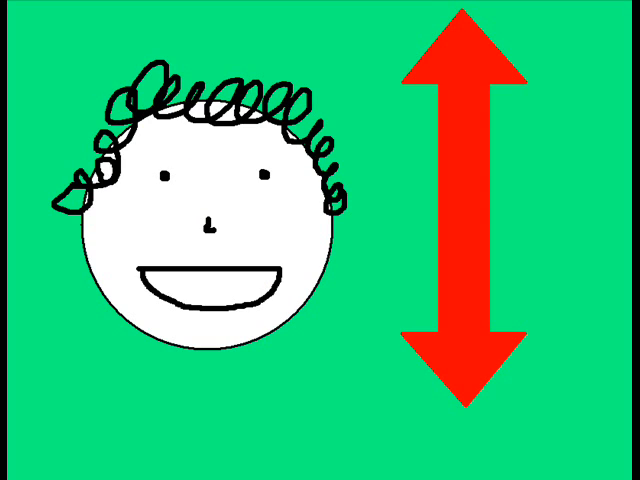